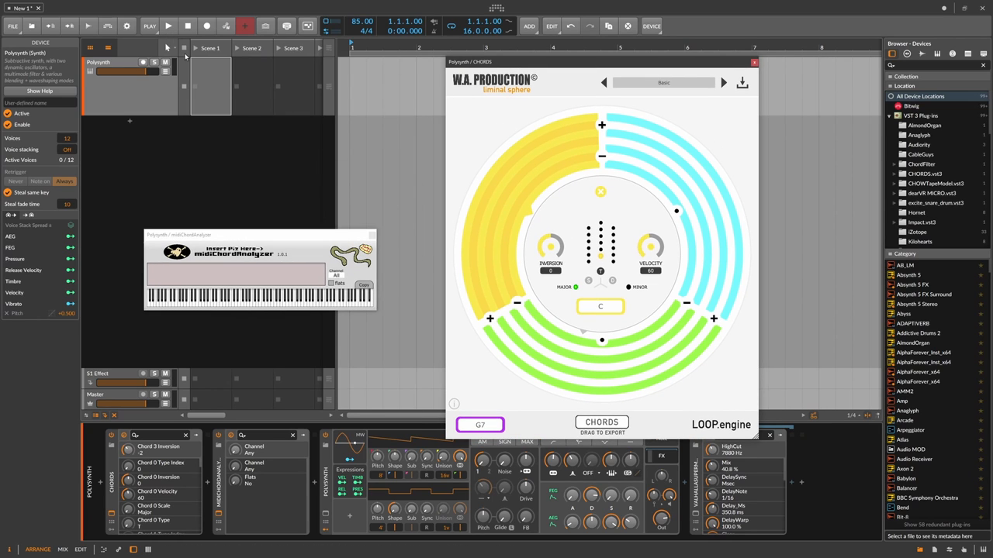
pyautogui.moveTo(634, 350)
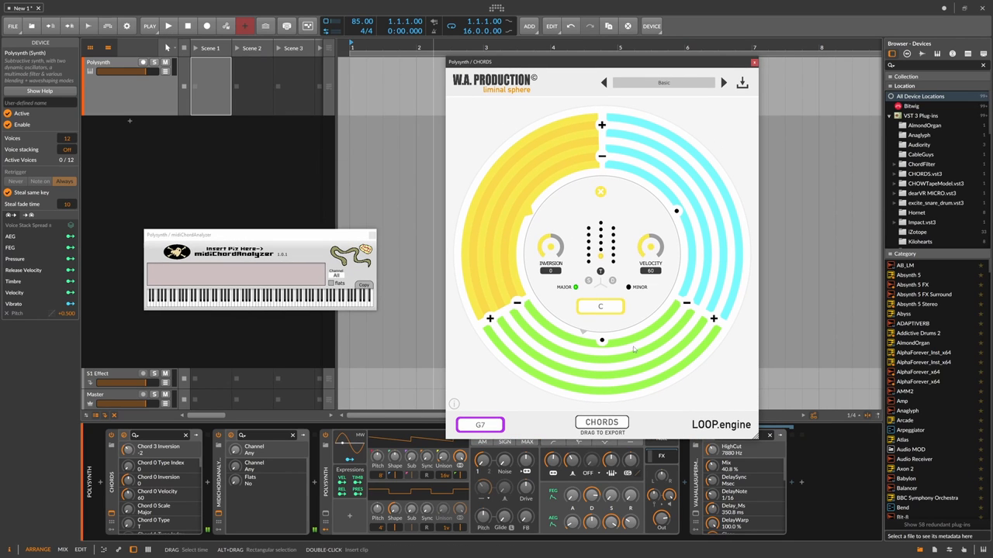
# Play the CHORDS progression briefly, then stop with Dm as the current chord.
pyautogui.click(169, 26)
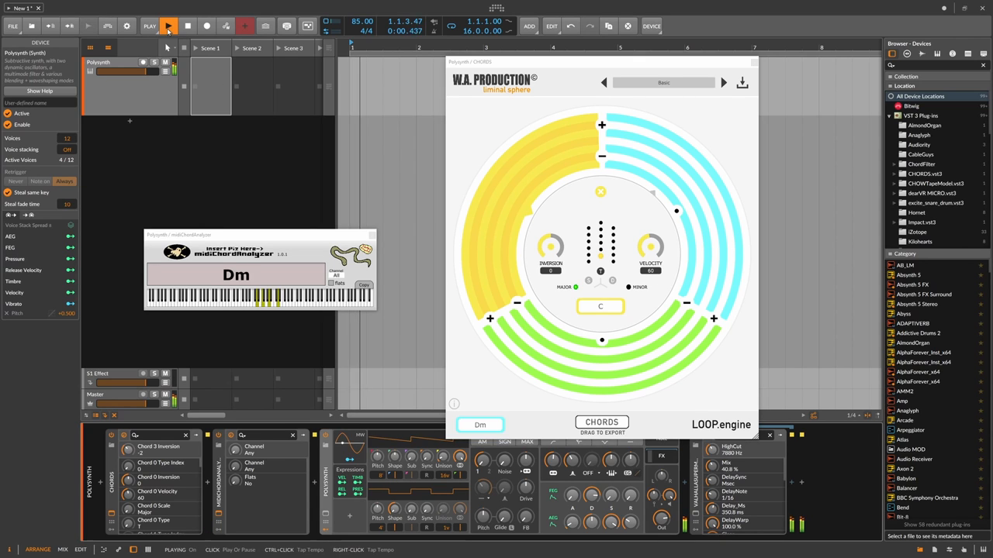
pyautogui.click(168, 25)
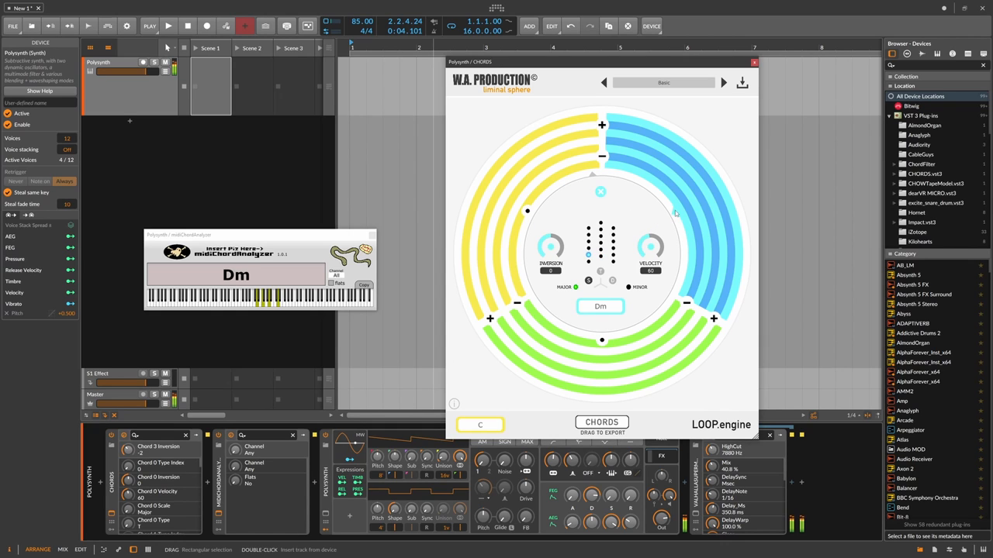
pyautogui.click(675, 211)
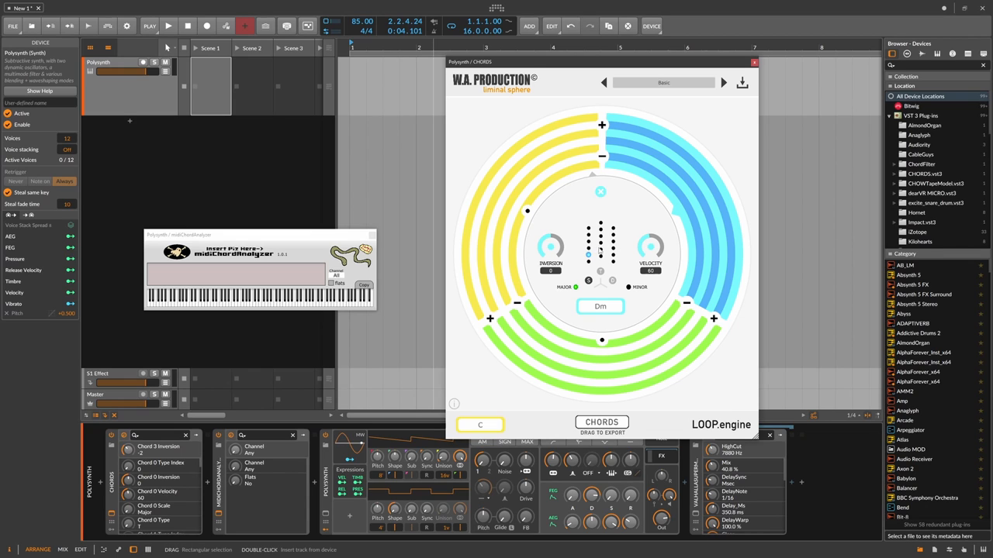
pyautogui.moveTo(649, 245)
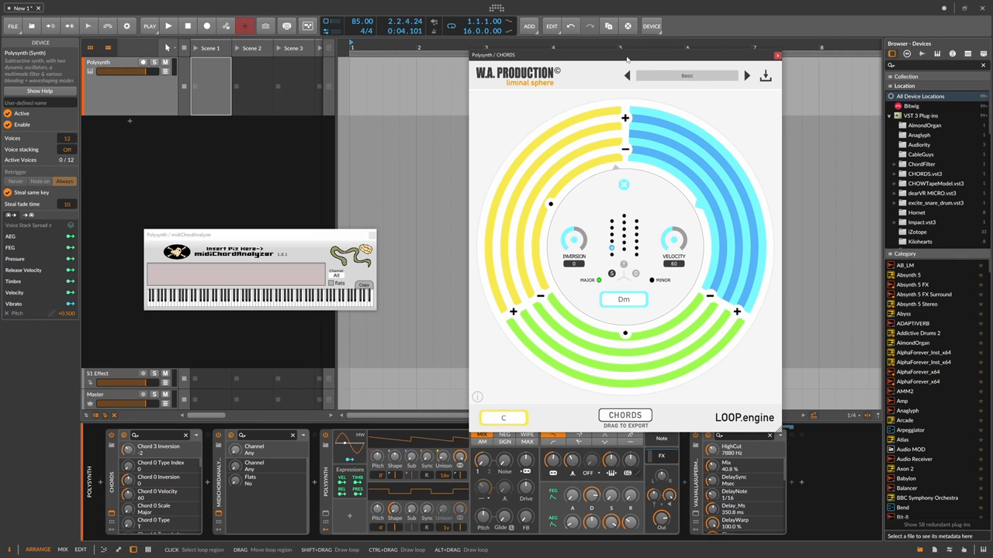
pyautogui.moveTo(539, 115)
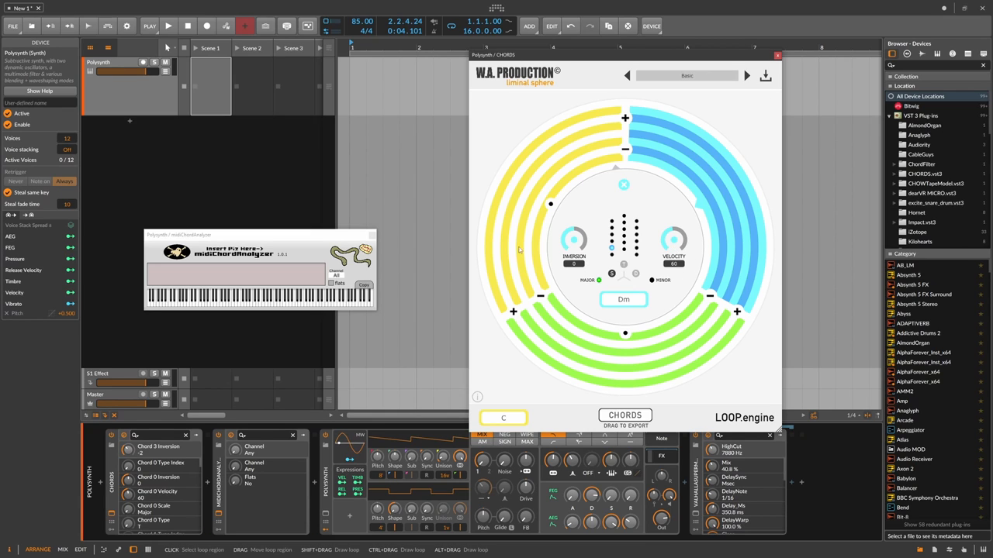
pyautogui.moveTo(515, 148)
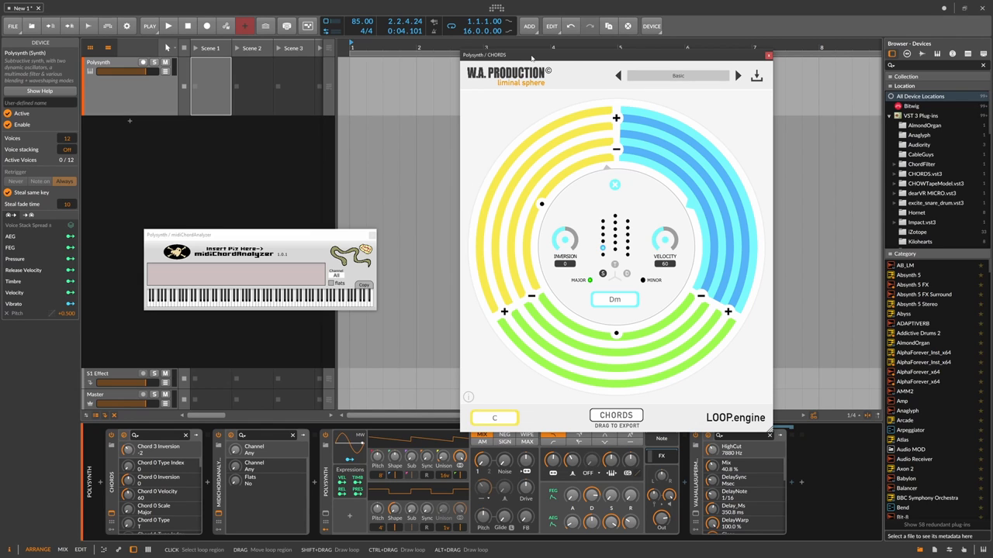
pyautogui.moveTo(567, 79)
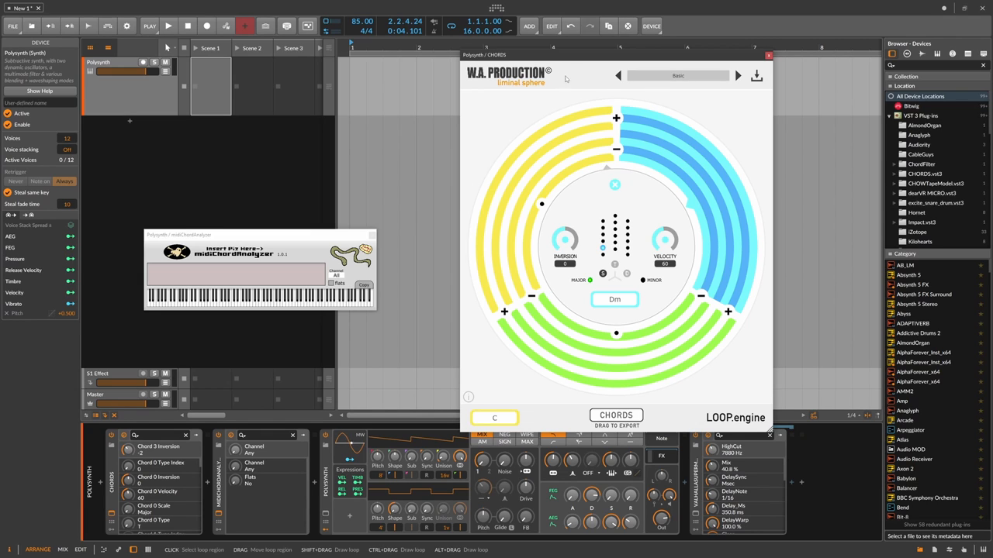
pyautogui.moveTo(566, 216)
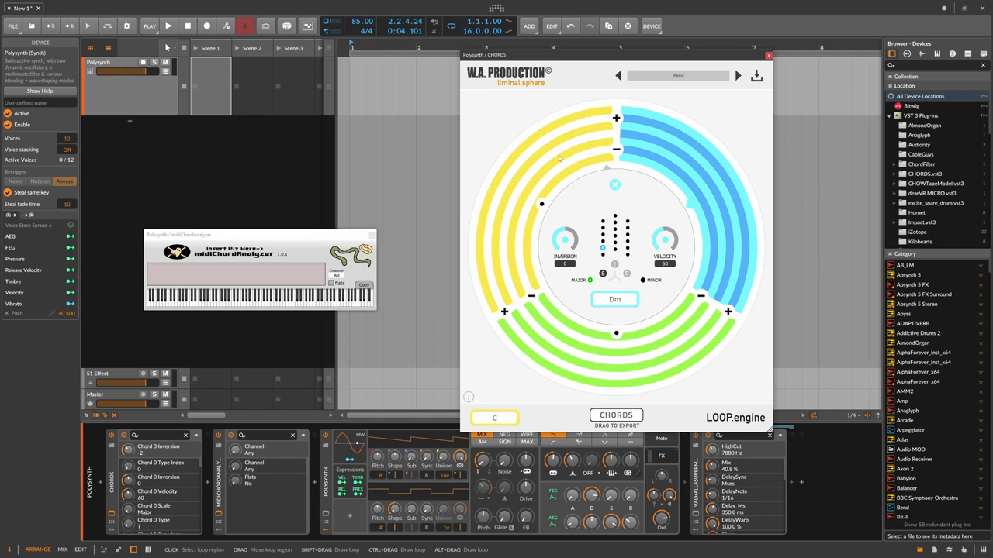
pyautogui.moveTo(490, 230)
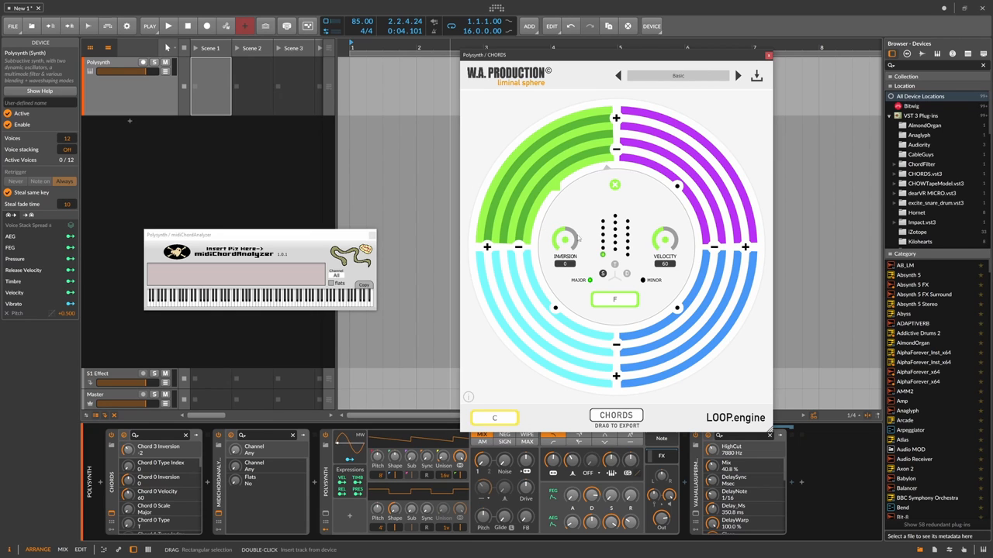
# Stop the transport with F as the current chord and C next.
pyautogui.click(169, 26)
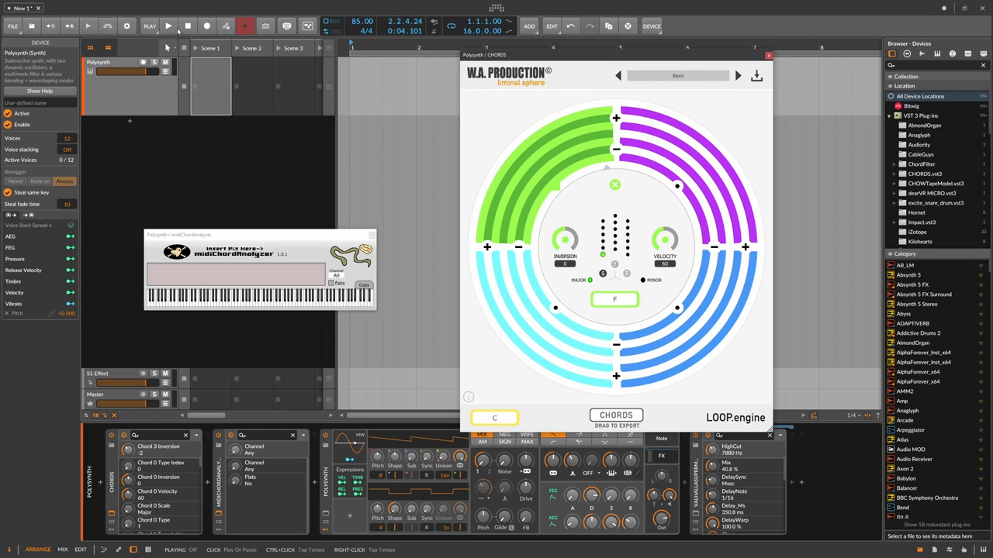
pyautogui.moveTo(206, 58)
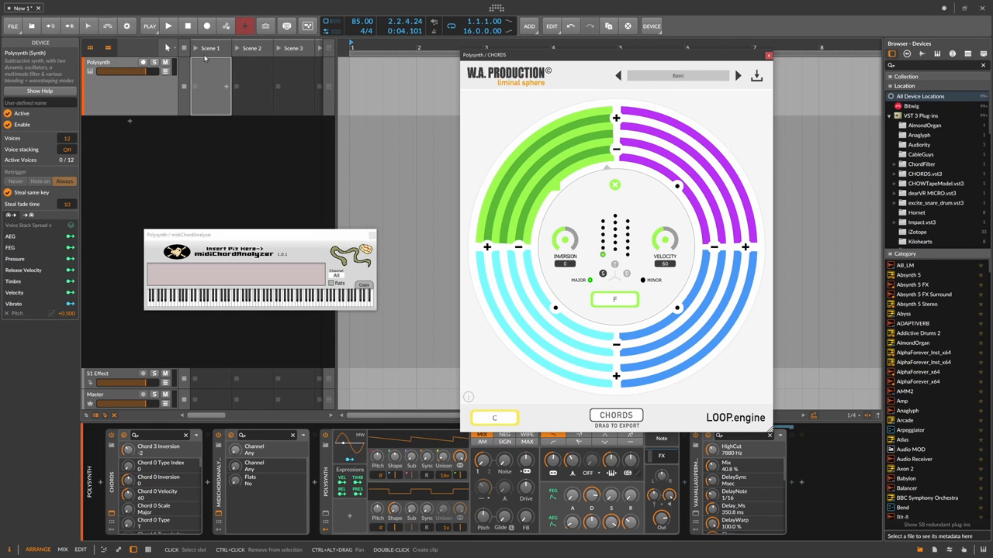
# Play the four-chord progression until the analyzer shows F/C, then stop.
pyautogui.click(168, 25)
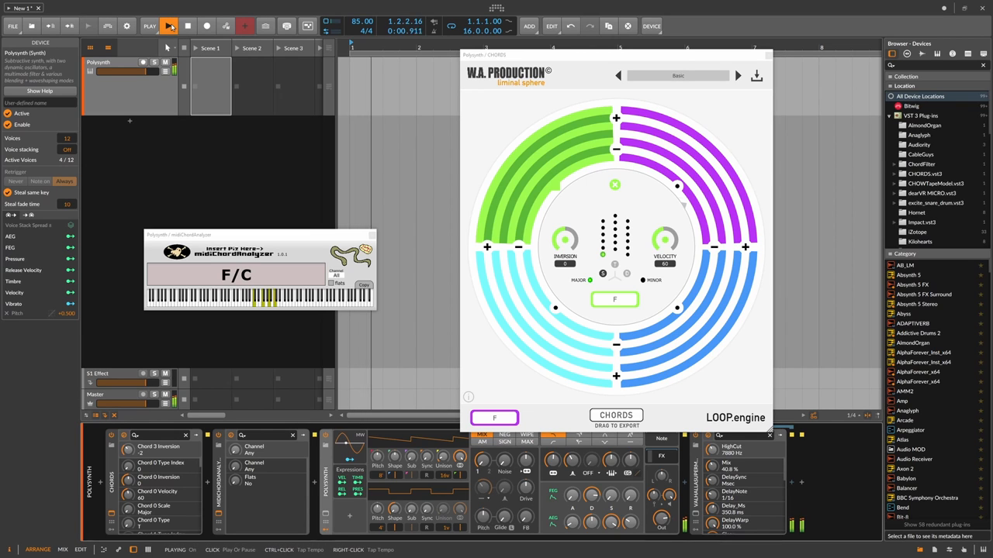
pyautogui.click(168, 25)
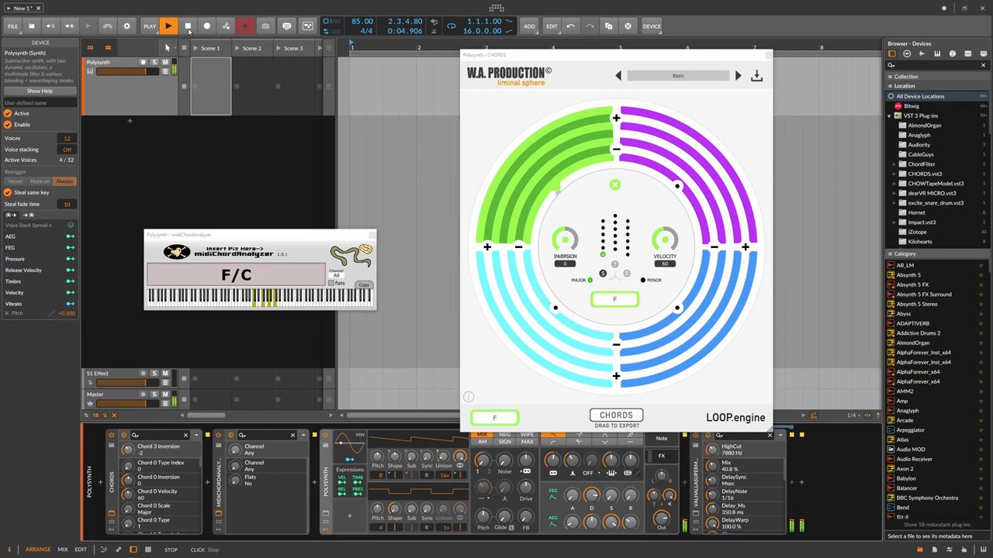
pyautogui.click(168, 25)
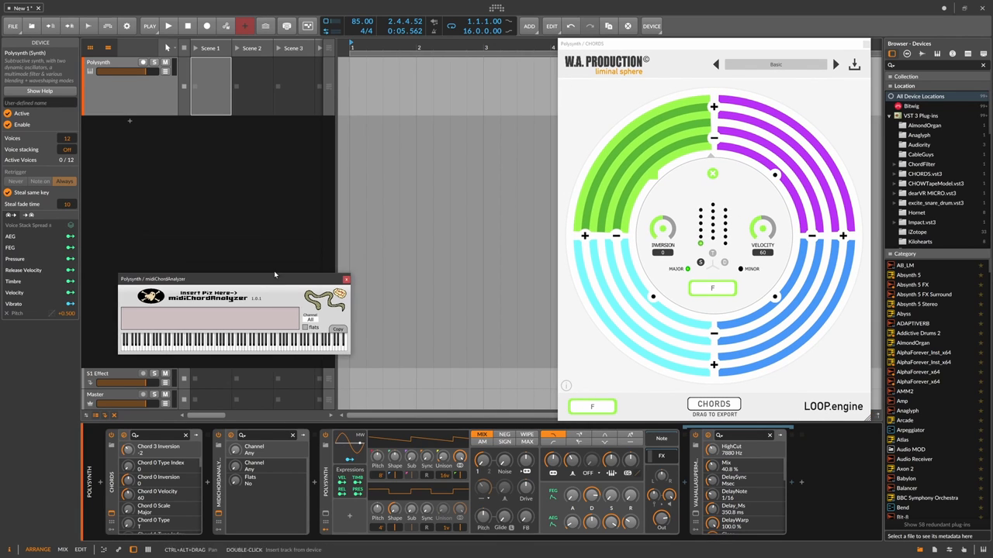
pyautogui.moveTo(640, 360)
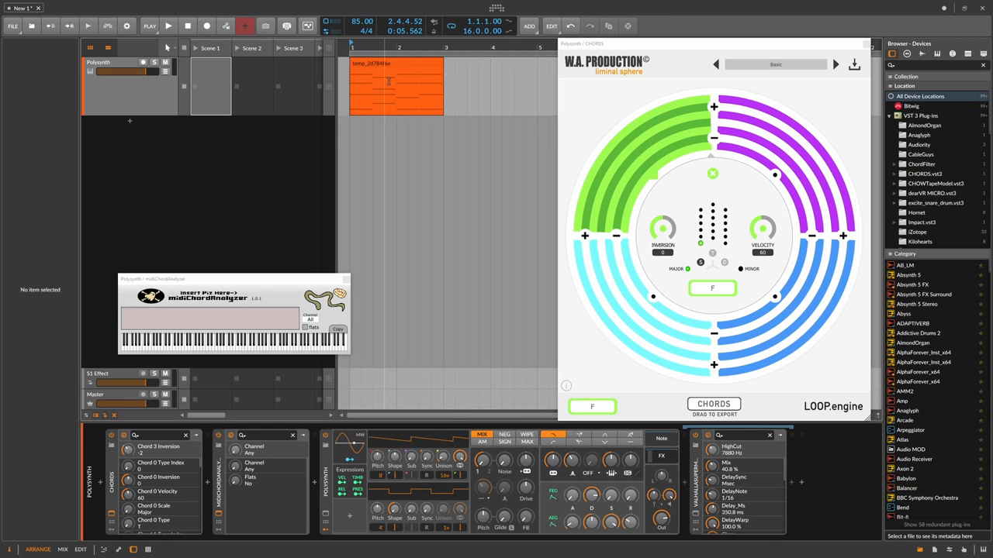
# In the exported clip, move the second chord's notes back to 1.2.3.
pyautogui.doubleClick(395, 85)
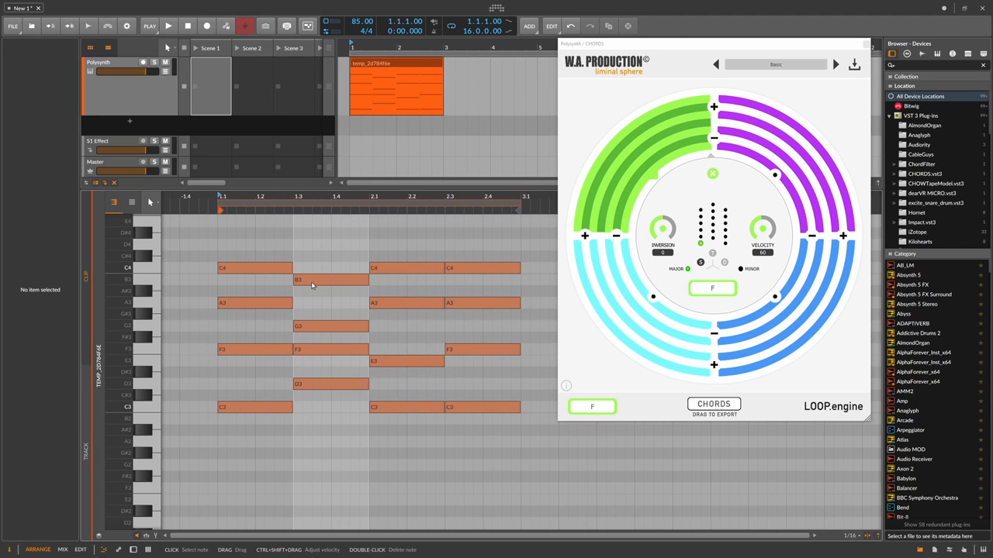
pyautogui.moveTo(268, 224); pyautogui.dragTo(321, 431)
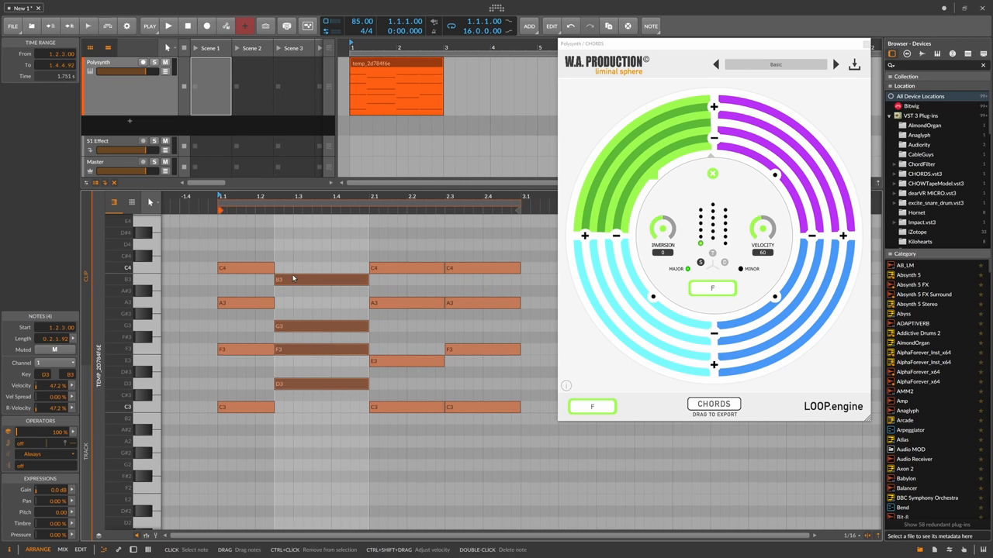
pyautogui.click(337, 298)
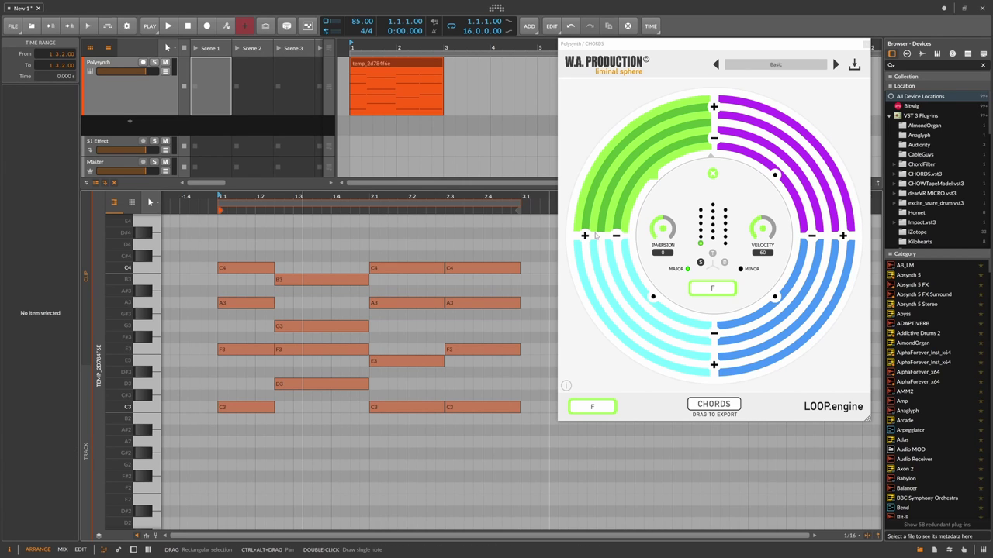
pyautogui.moveTo(608, 244)
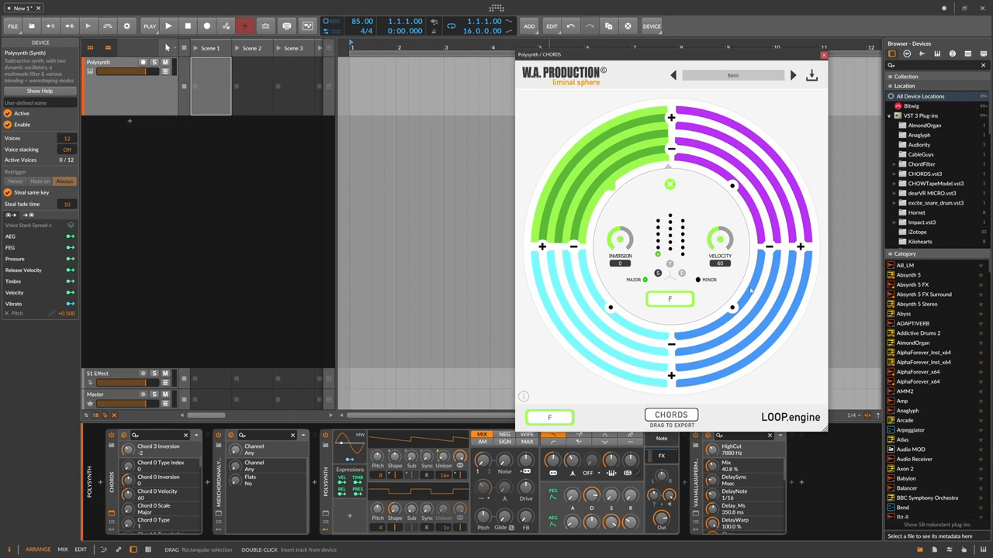
pyautogui.moveTo(752, 300)
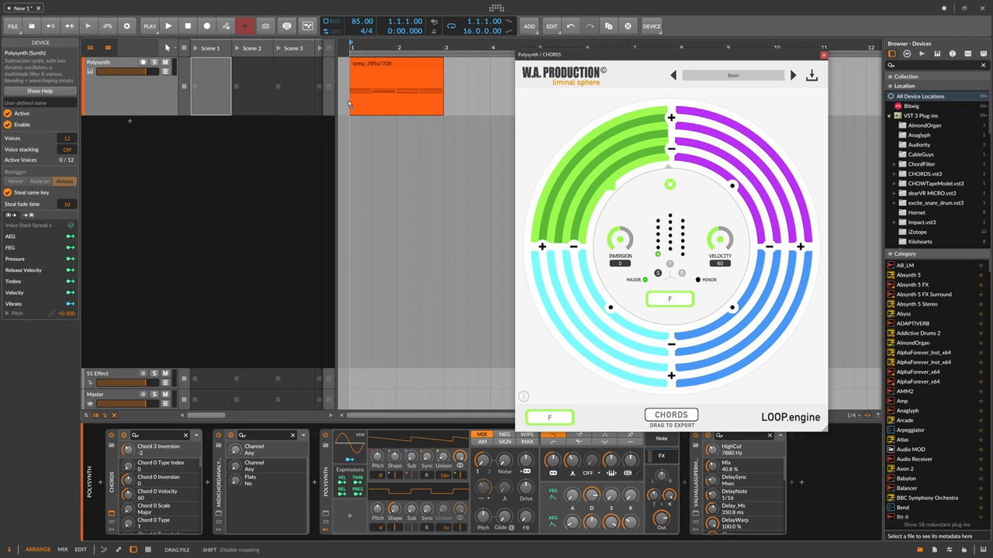
# Preview the edited chord clip's notes, including E3, and play then stop it.
pyautogui.doubleClick(396, 86)
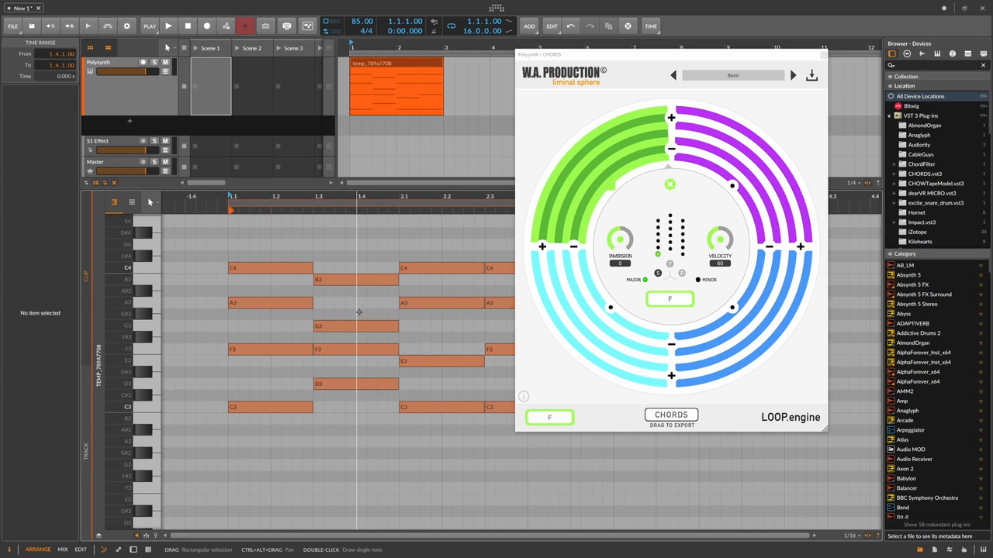
pyautogui.moveTo(291, 259)
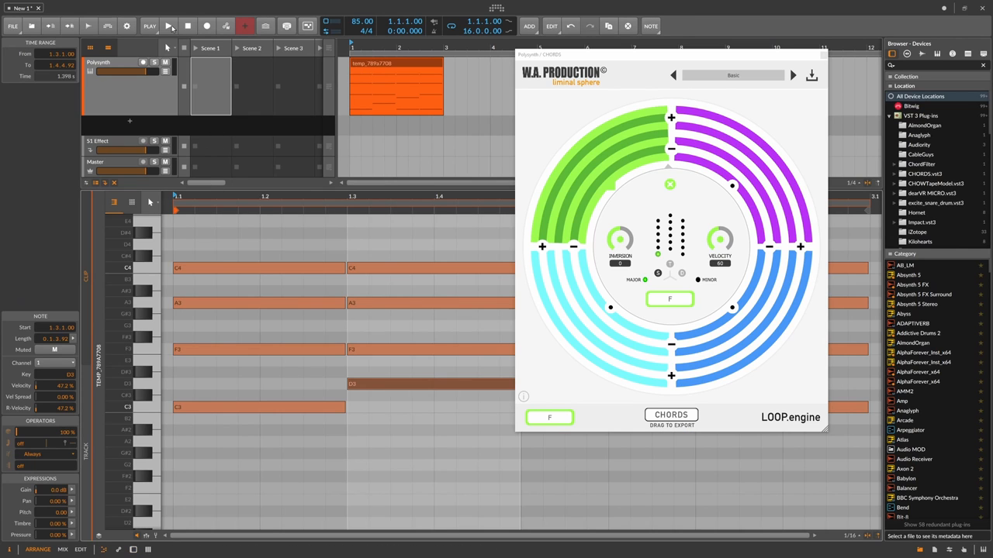
pyautogui.click(169, 26)
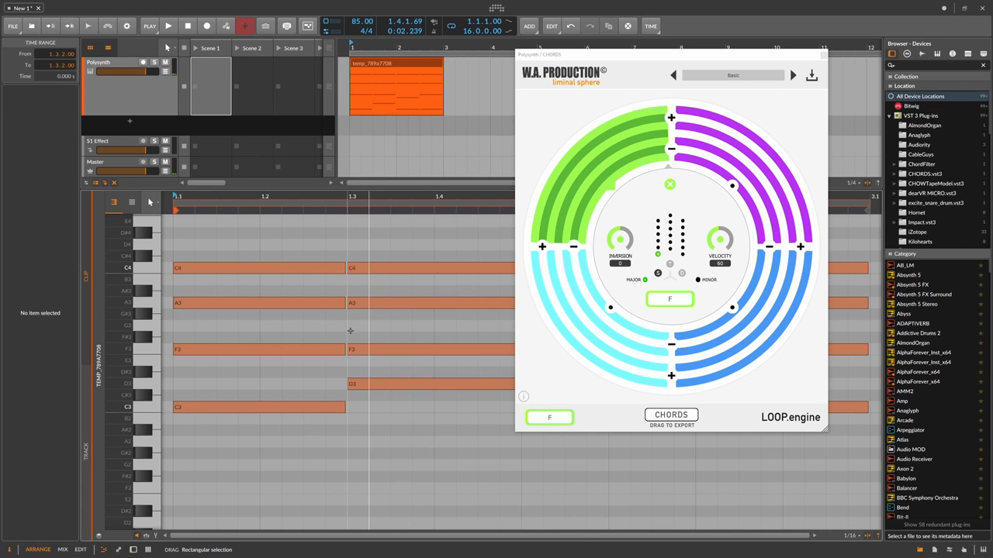
pyautogui.click(368, 313)
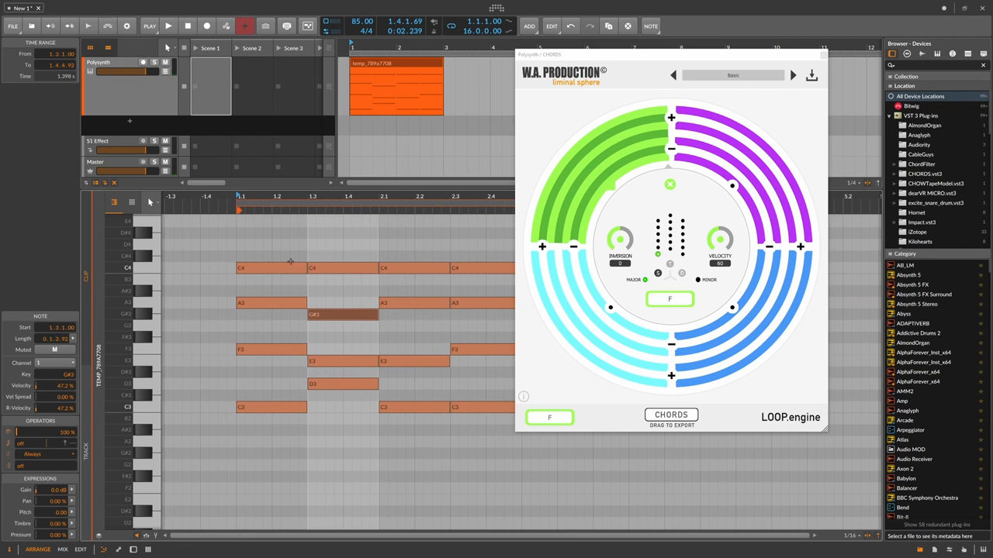
pyautogui.moveTo(262, 120)
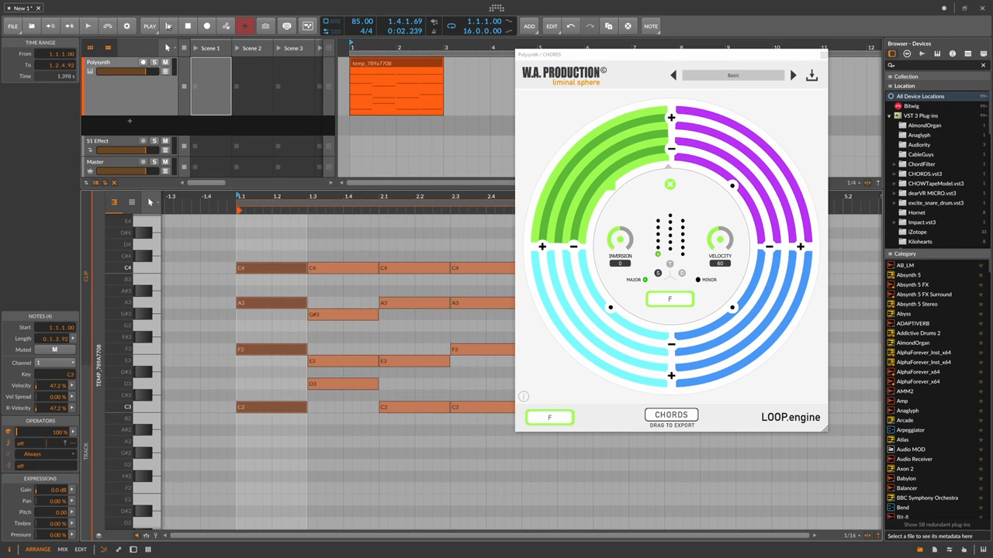
pyautogui.click(168, 26)
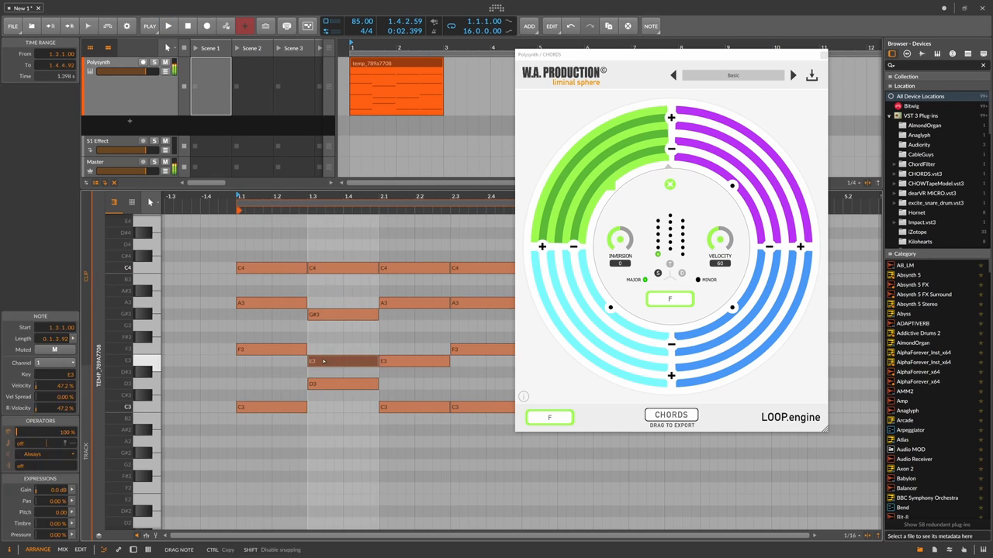
pyautogui.click(168, 25)
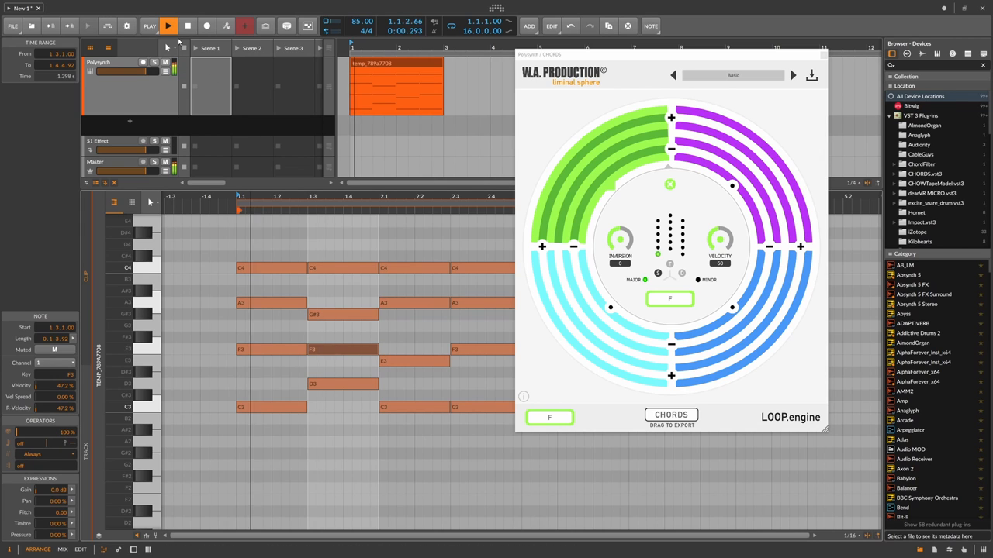
pyautogui.click(168, 26)
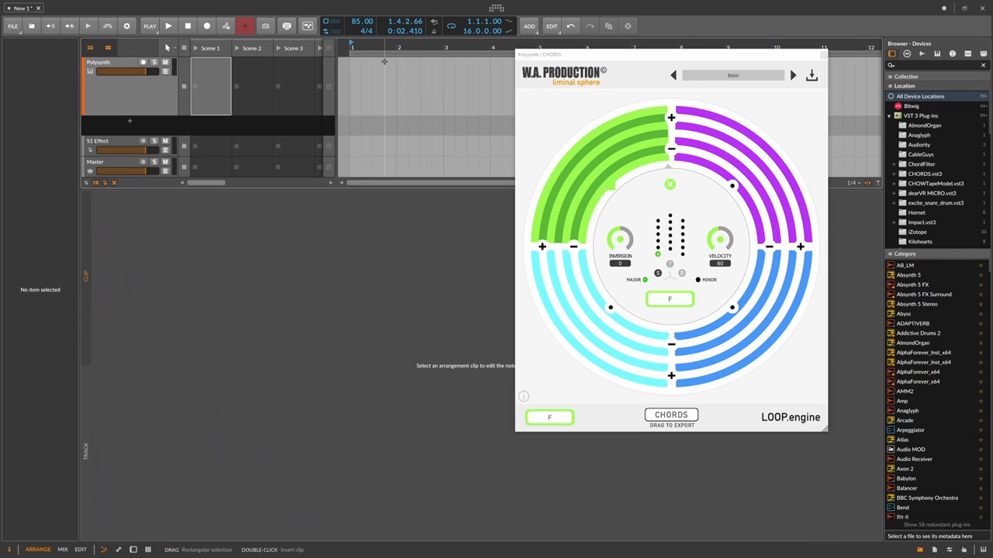
pyautogui.moveTo(550, 144)
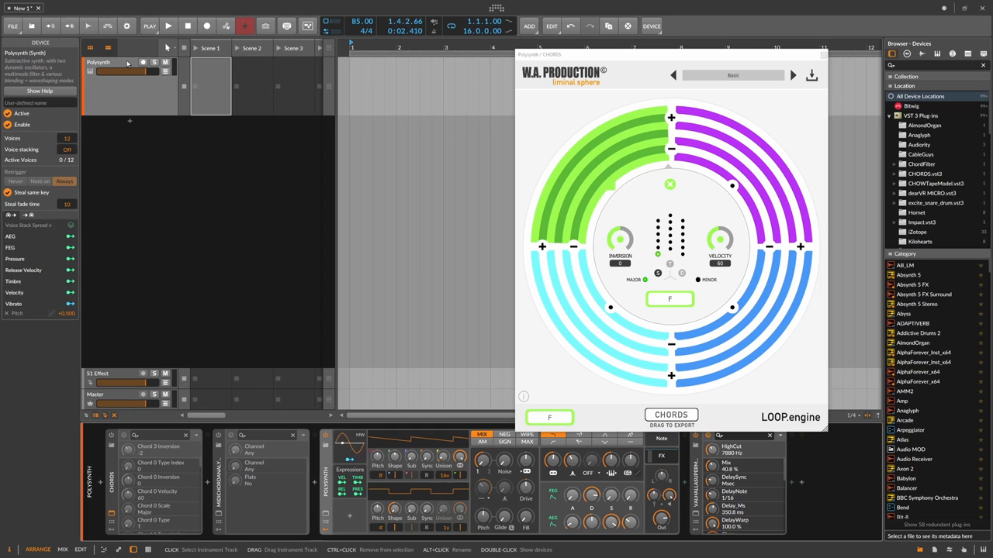
pyautogui.moveTo(359, 127)
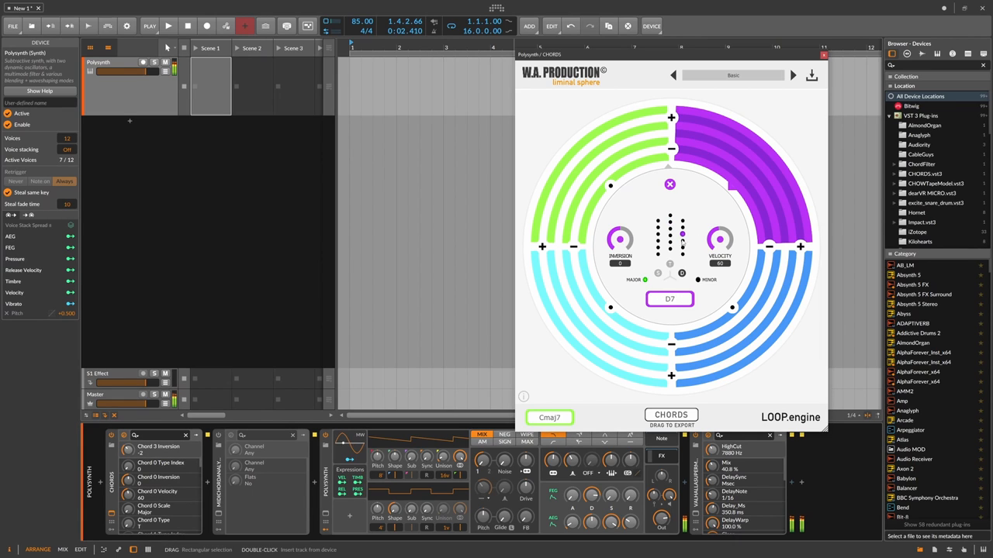
# Audition D7 on the chord wheel, then change the T/S/D wheel layout.
pyautogui.click(732, 185)
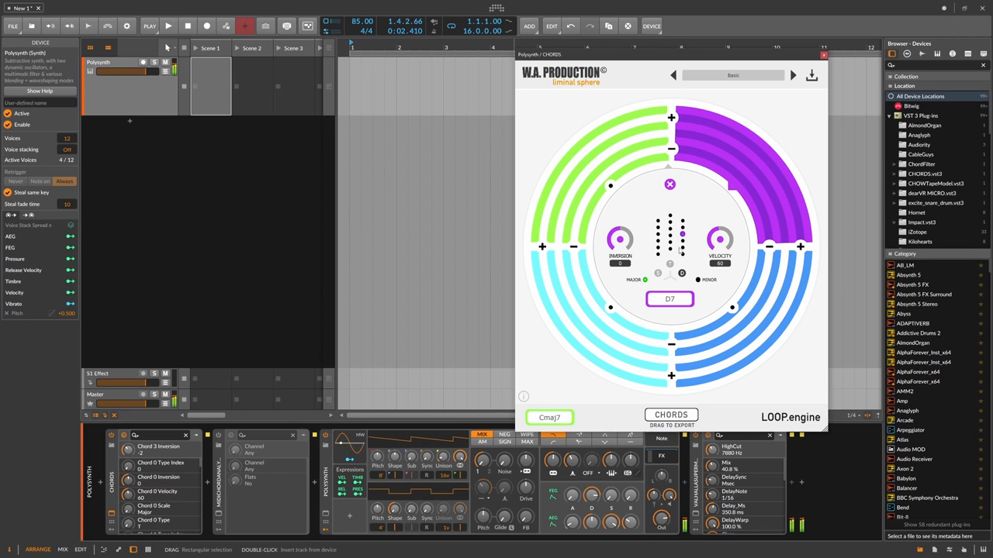
pyautogui.click(731, 187)
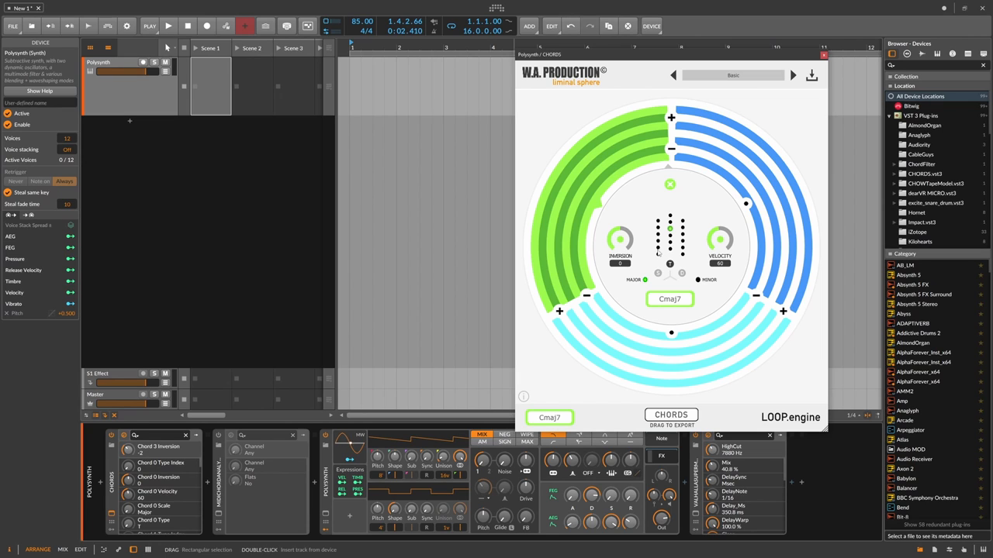
pyautogui.moveTo(683, 256)
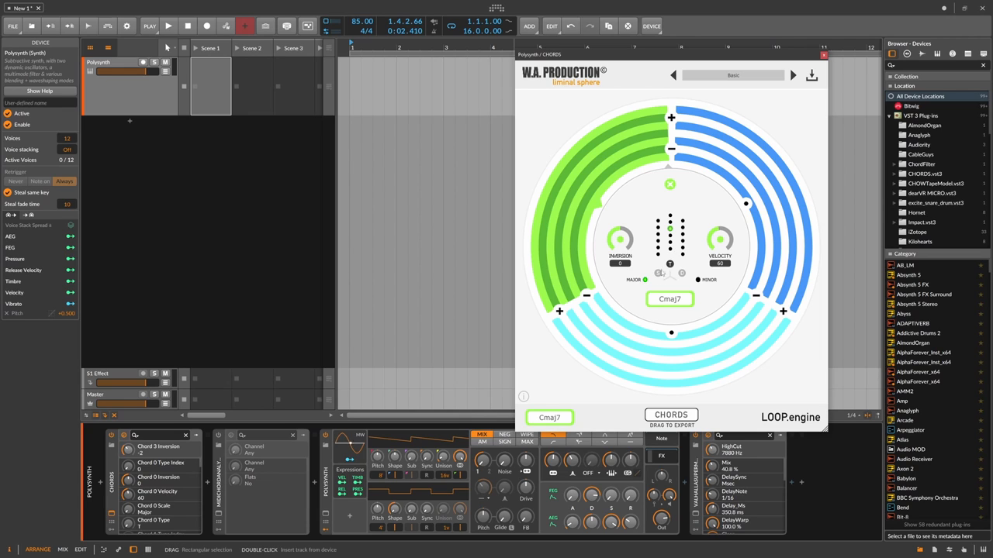
pyautogui.moveTo(680, 288)
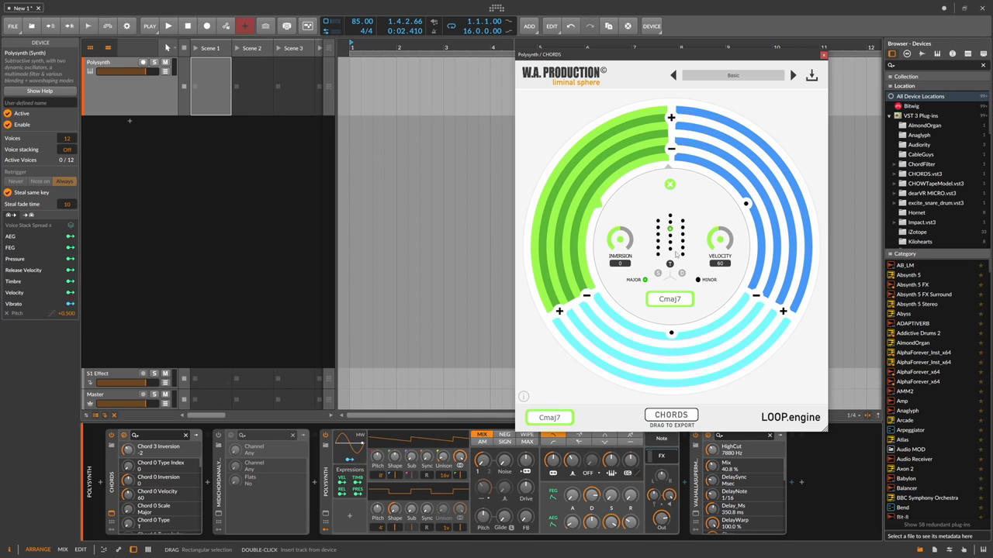
pyautogui.moveTo(680, 285)
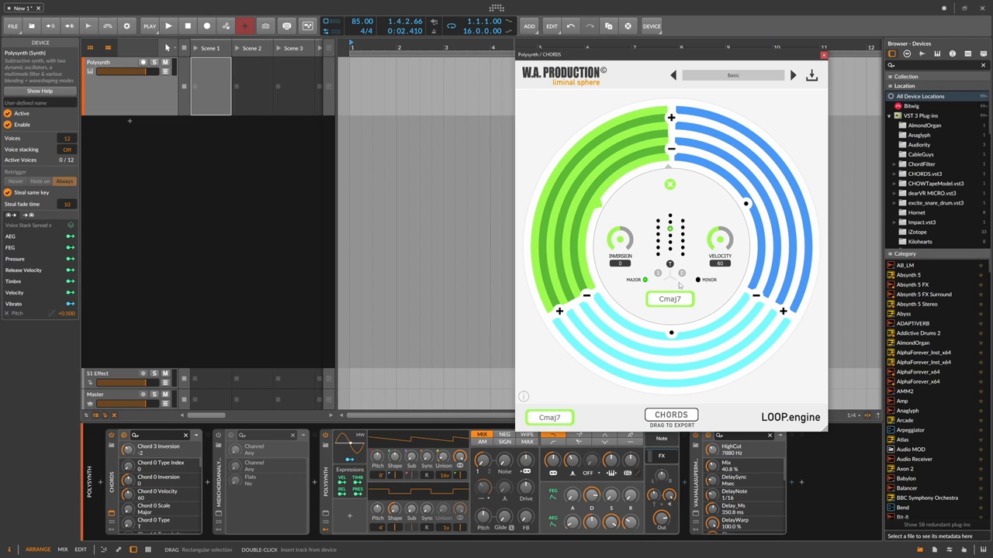
pyautogui.moveTo(671, 284)
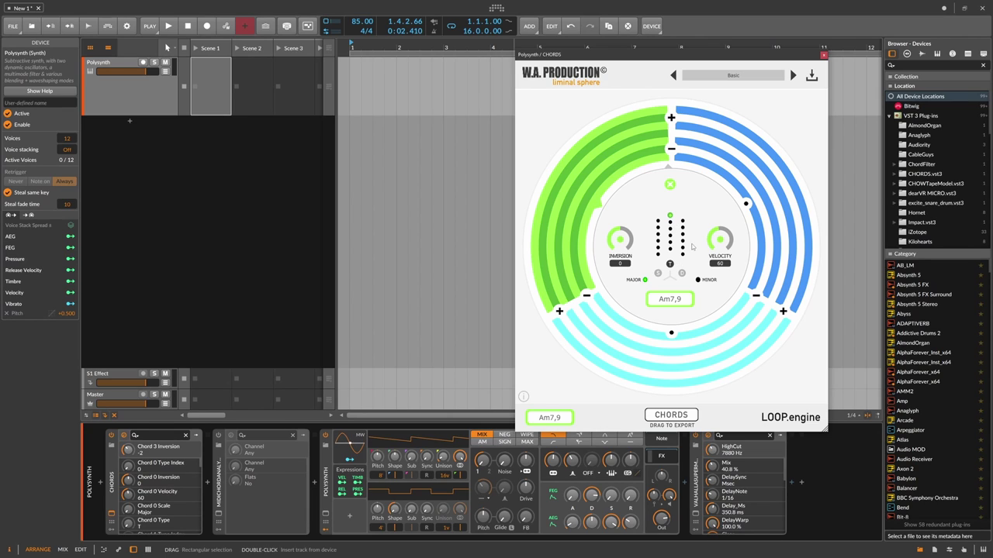
pyautogui.moveTo(722, 224)
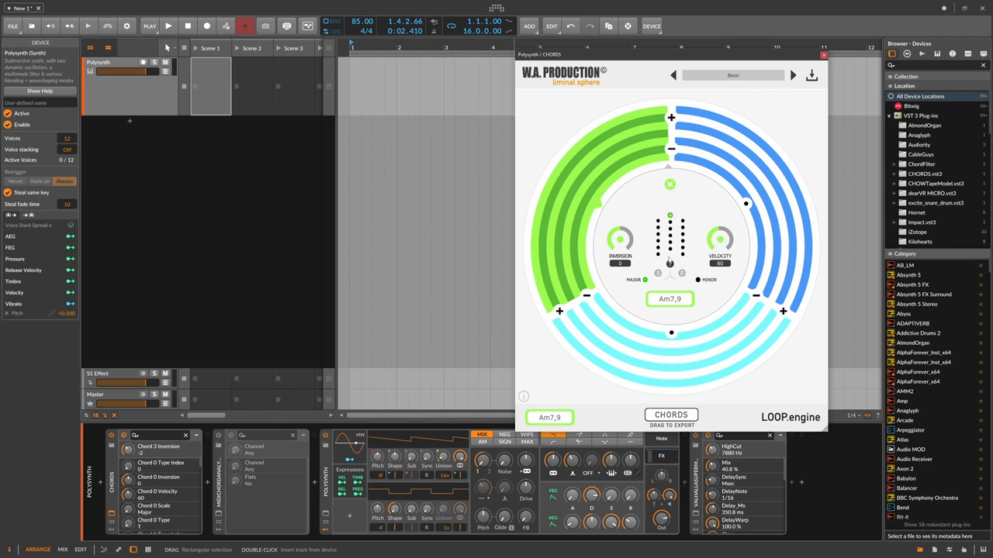
pyautogui.moveTo(627, 191)
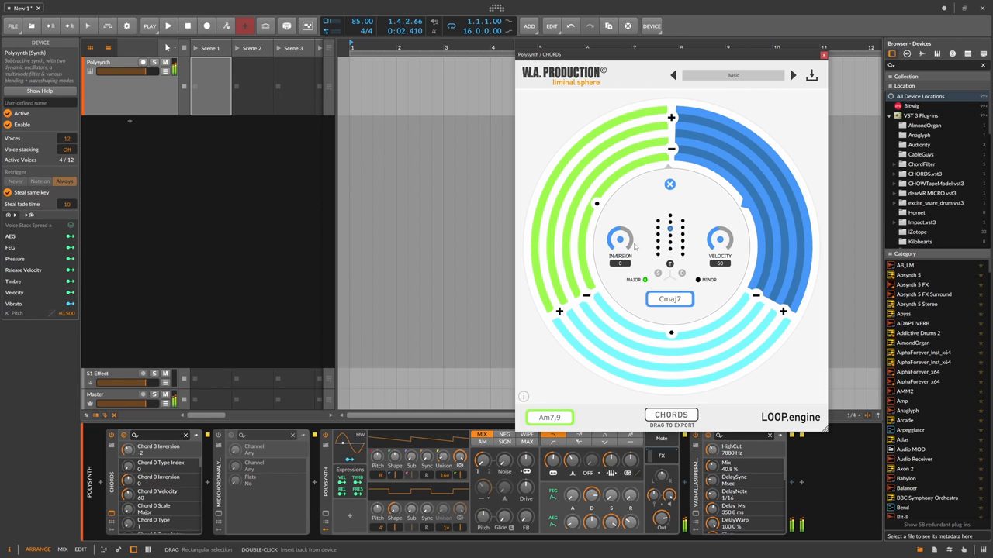
# Lower the CHORDS inversion to -2 and audition chords from the lower wheel section.
pyautogui.moveTo(620, 237); pyautogui.dragTo(621, 256)
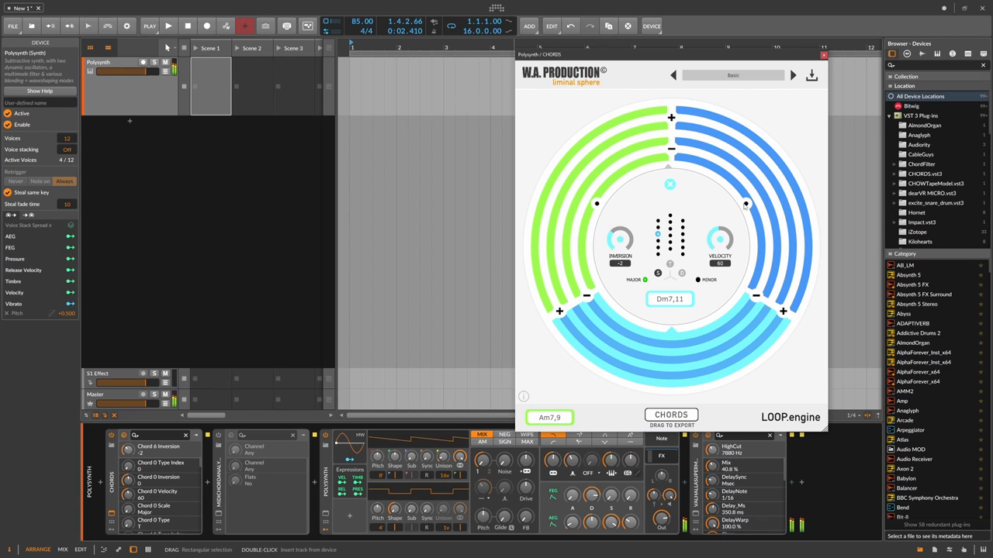
pyautogui.moveTo(671, 336)
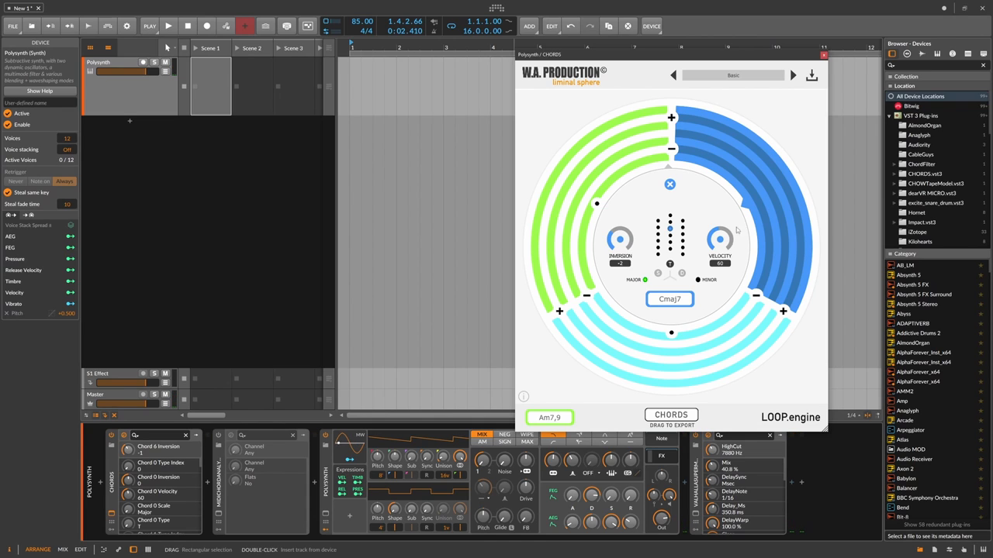
pyautogui.moveTo(671, 332)
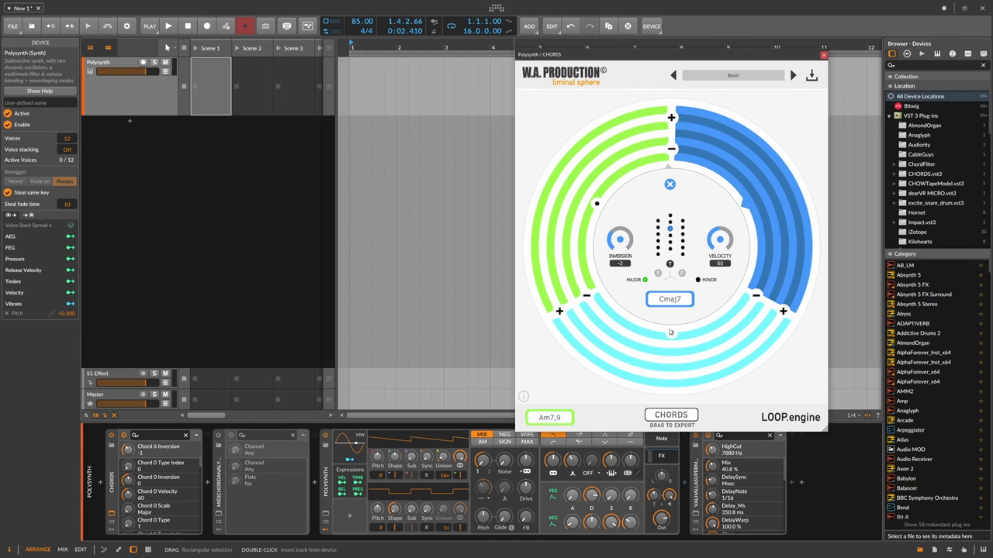
pyautogui.click(745, 204)
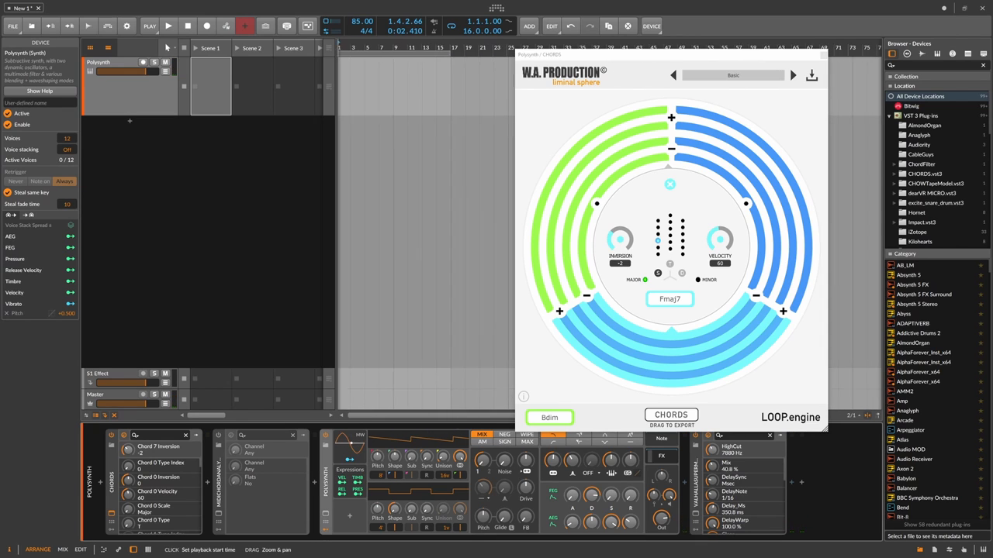
# Play the progression from the start, then stop.
pyautogui.click(168, 25)
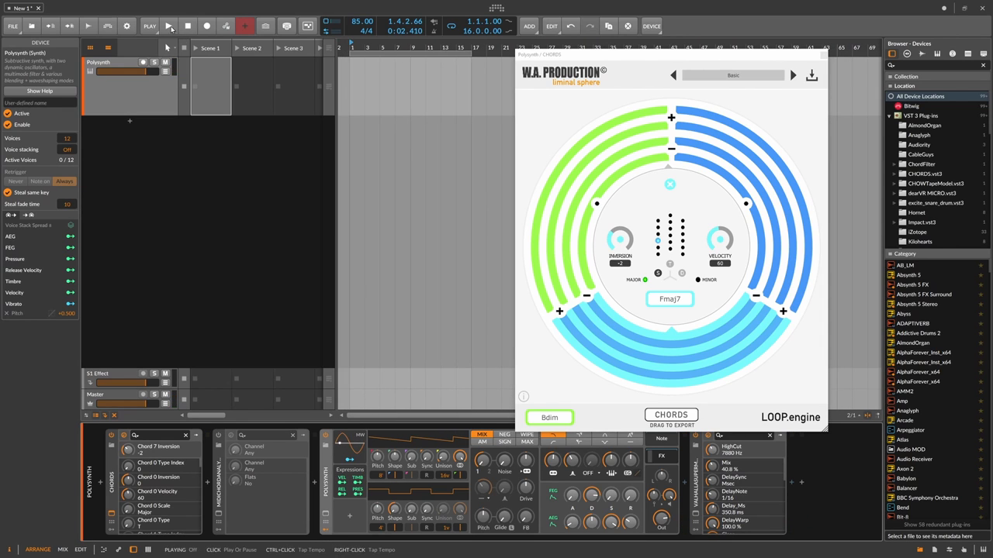
pyautogui.click(168, 25)
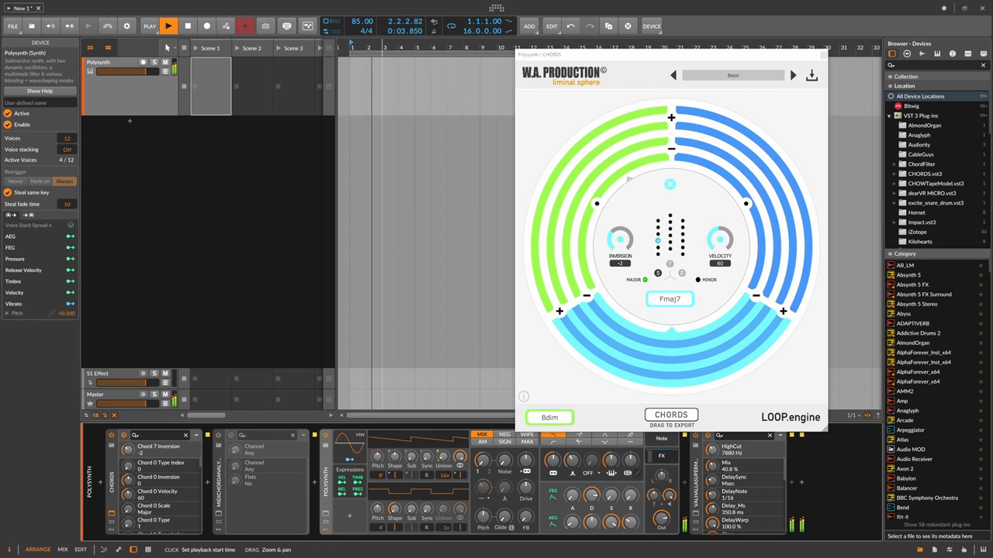
pyautogui.click(169, 25)
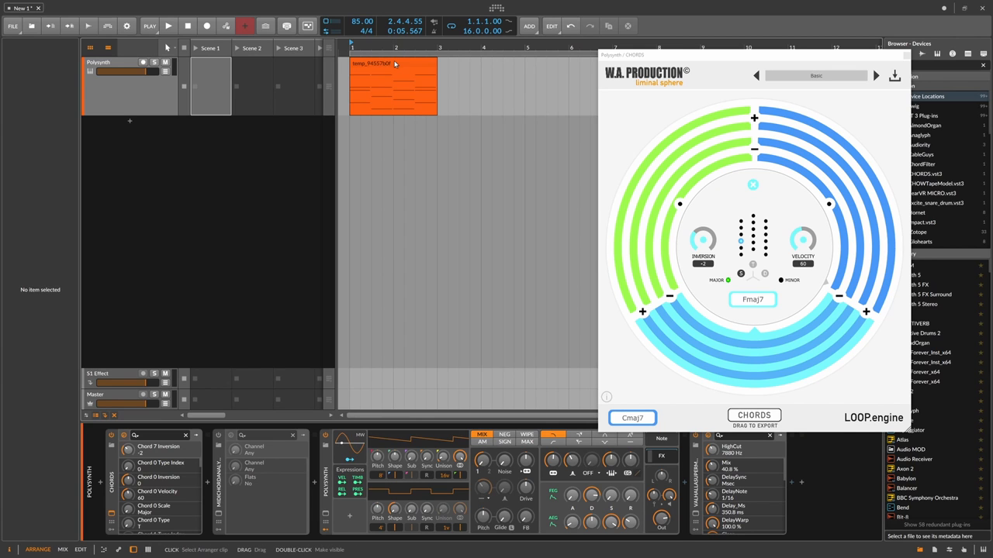
# Double-click the temp_9455760 clip to show its notes in the piano roll.
pyautogui.doubleClick(392, 85)
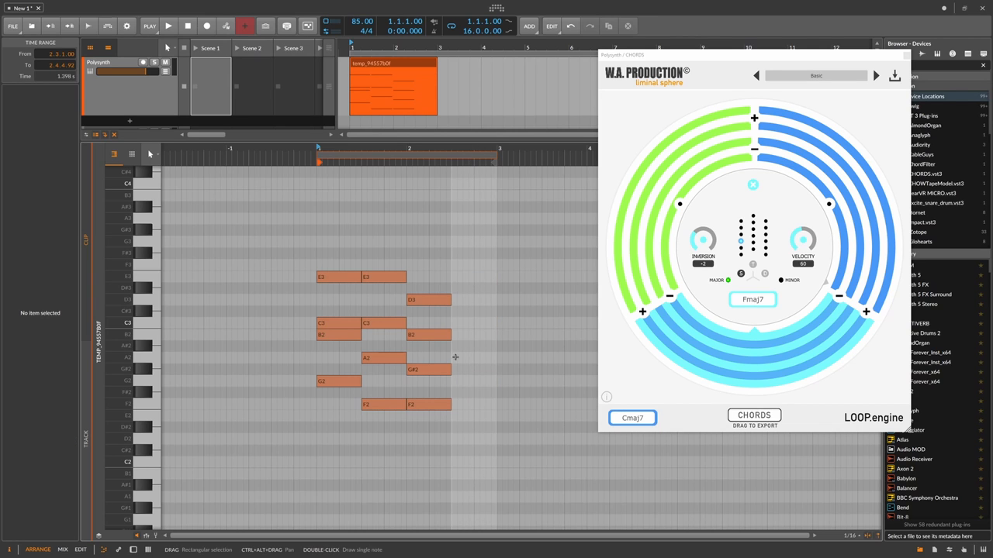
# Move the last chord's four notes to start at 2.2.3, then play the clip.
pyautogui.click(168, 25)
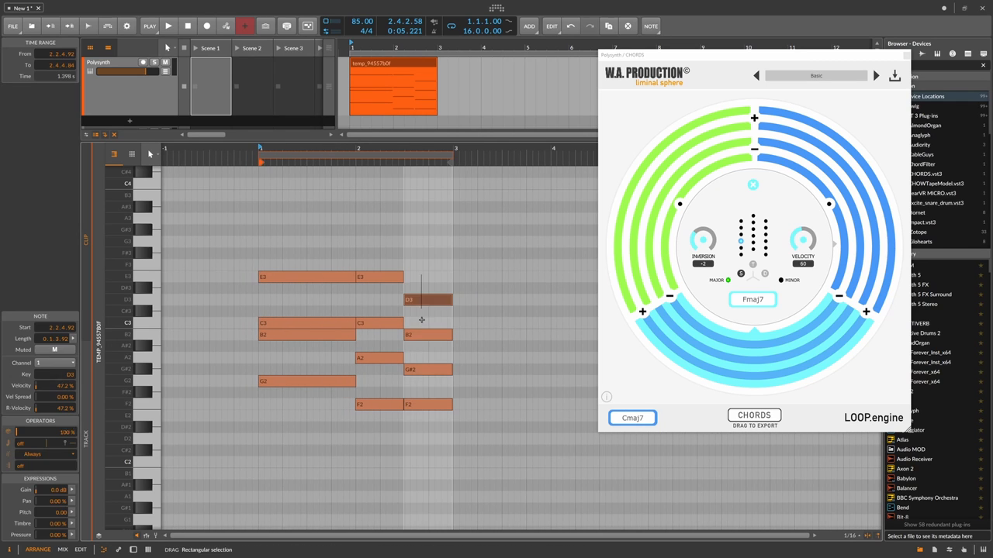
pyautogui.click(169, 25)
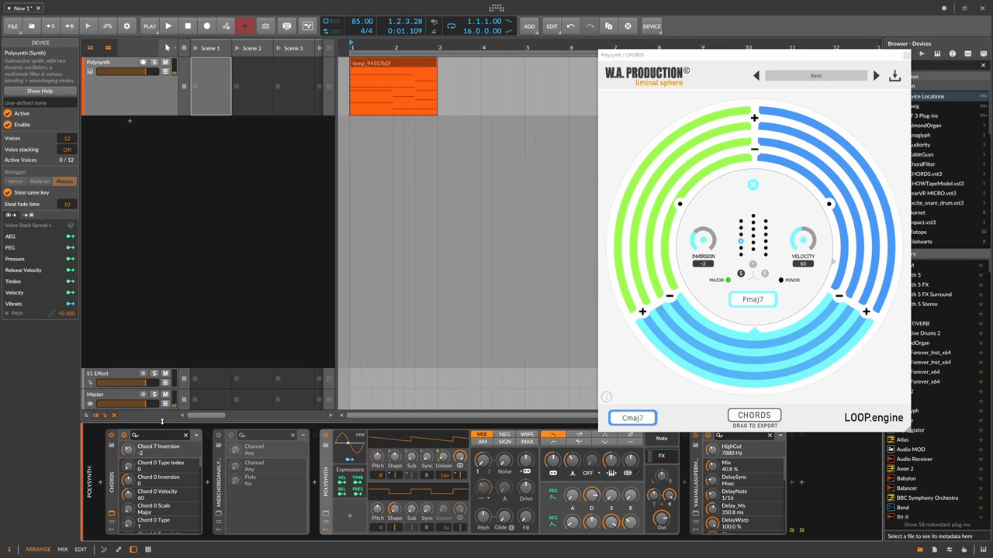
pyautogui.click(392, 62)
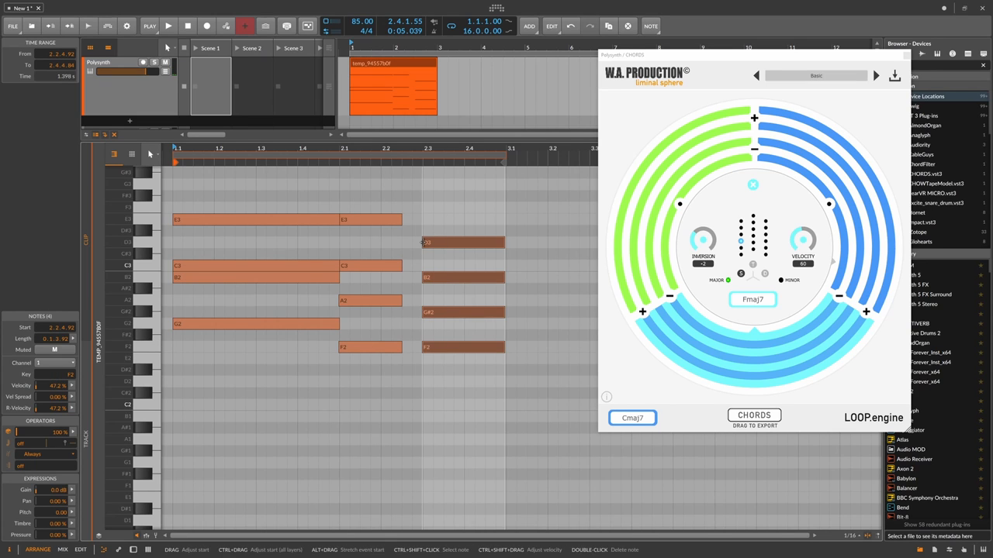
pyautogui.click(168, 26)
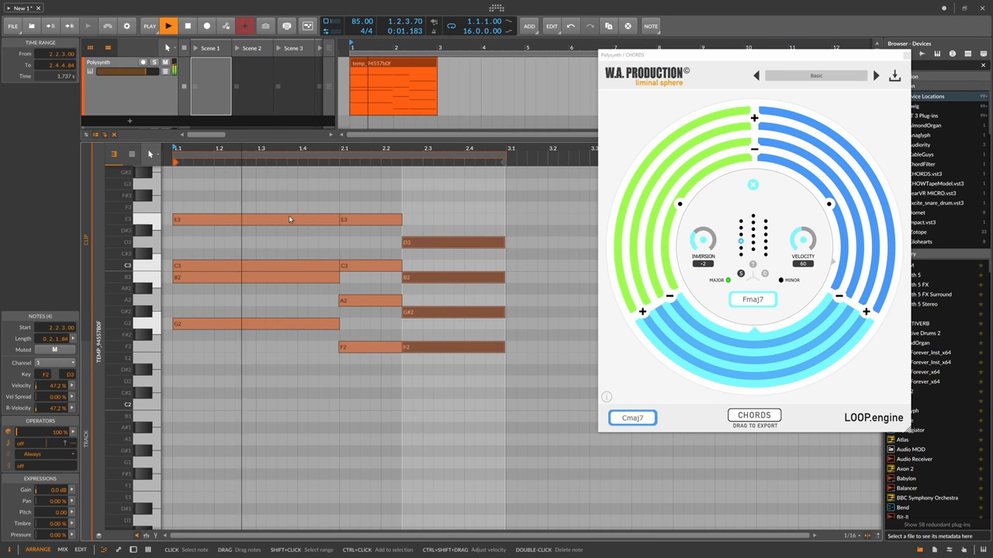